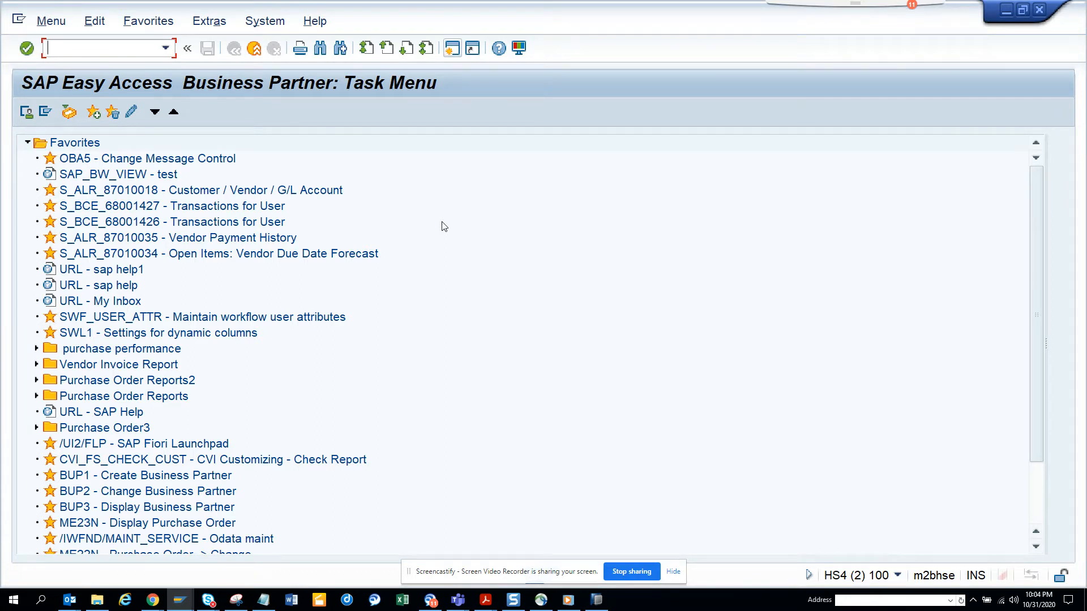
Jump to the Customizing: Execute Project screen with the /nSPRO command.
{"action": "type", "text": "/n"}
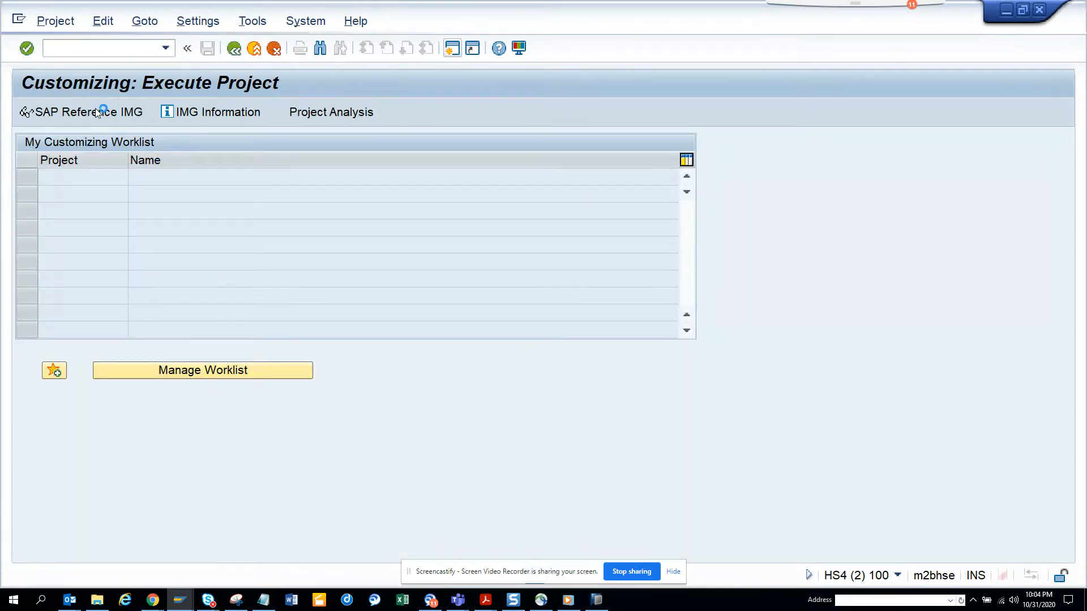
Navigate the SAP Reference IMG through Logistics Invoice Verification > Incoming Invoice > Invoice Block to the Reasons for Blocking Payment table.
{"action": "left_click", "coordinate": [82, 111]}
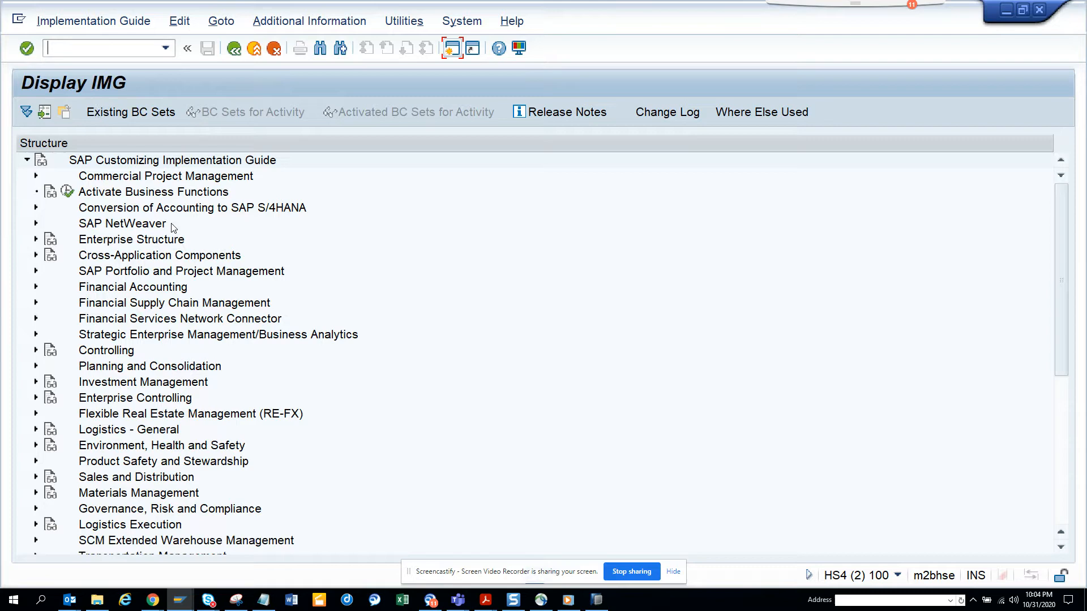
{"action": "mouse_move", "coordinate": [77, 448]}
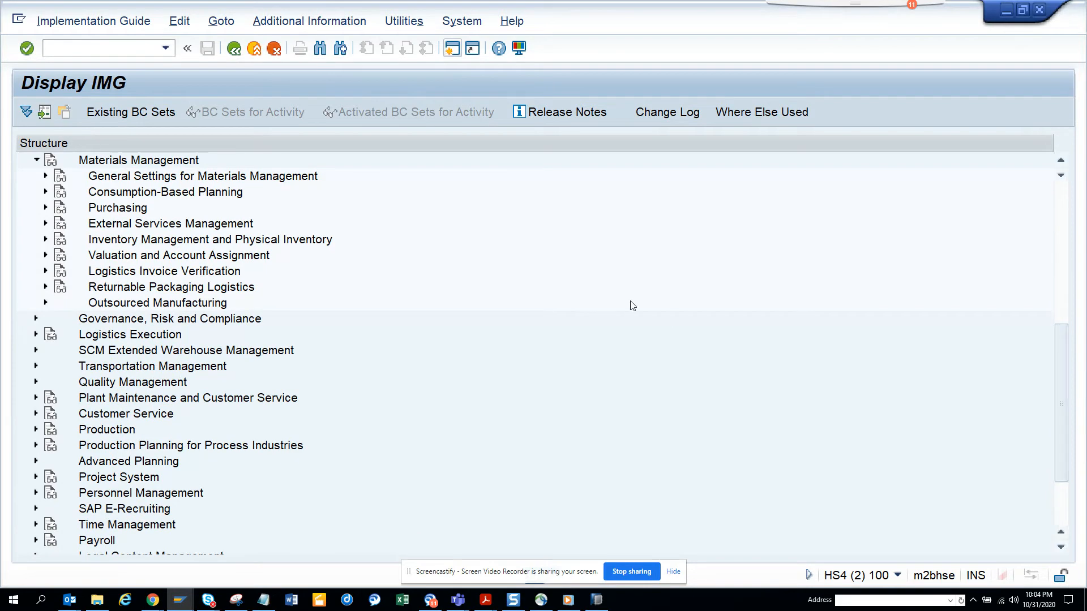
{"action": "left_click", "coordinate": [45, 272]}
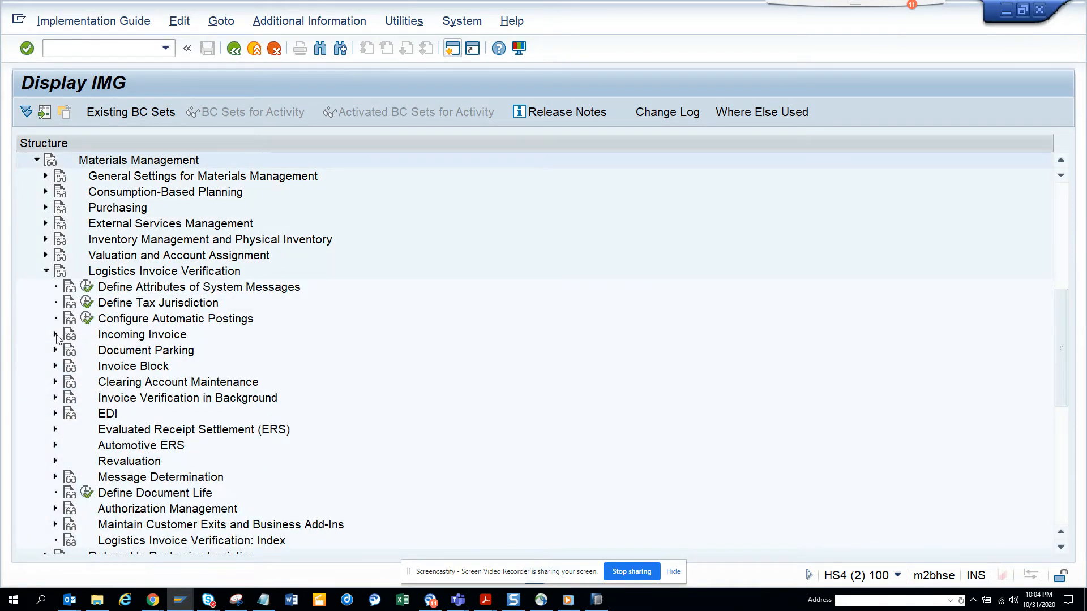
{"action": "left_click", "coordinate": [54, 334]}
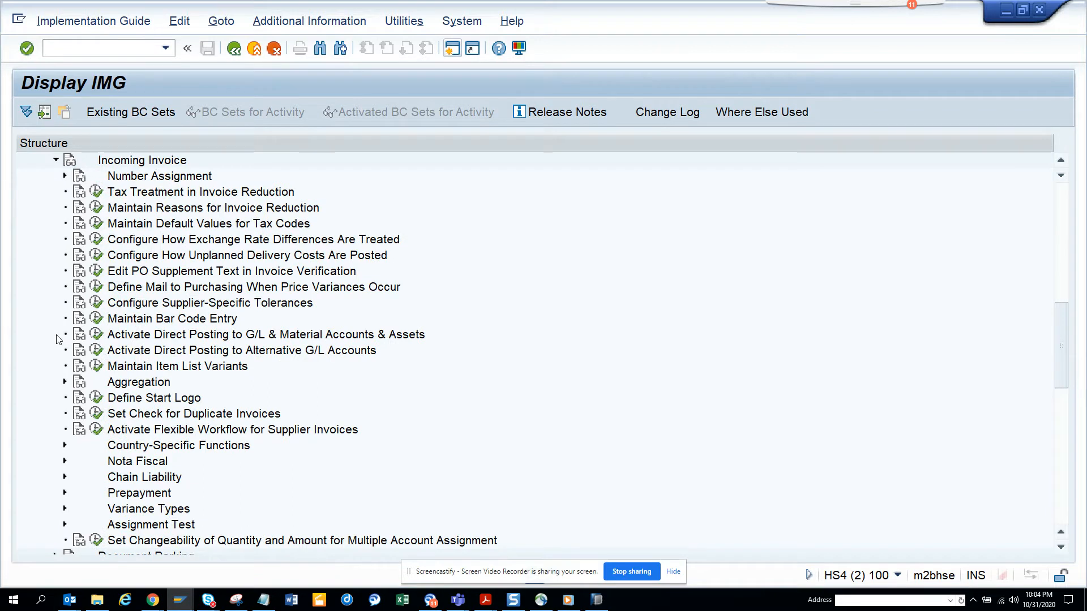
{"action": "mouse_move", "coordinate": [874, 401]}
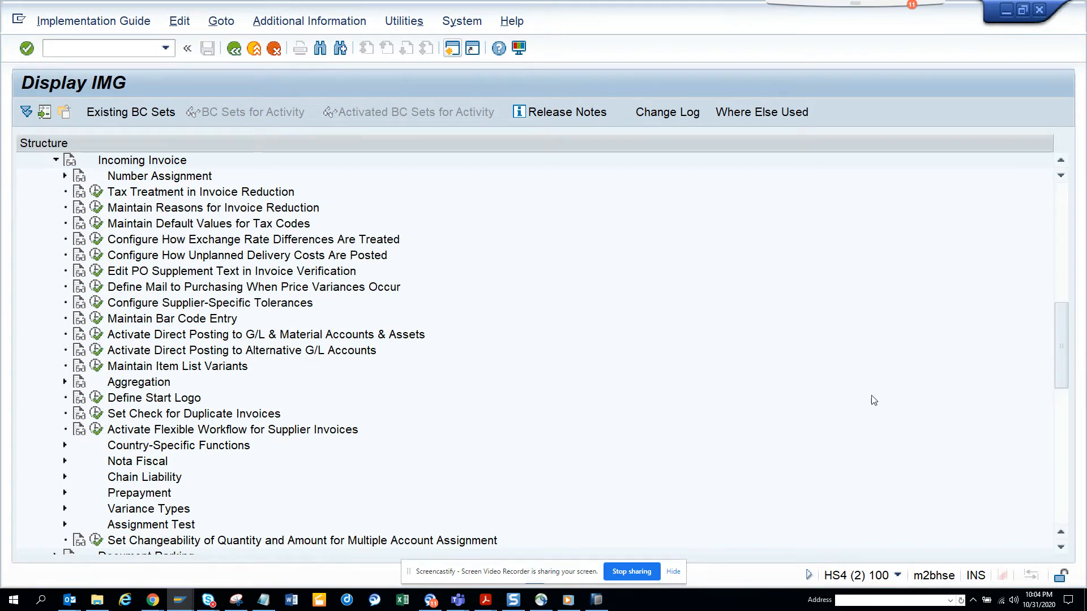
{"action": "scroll", "scroll_direction": "down", "scroll_amount": 3}
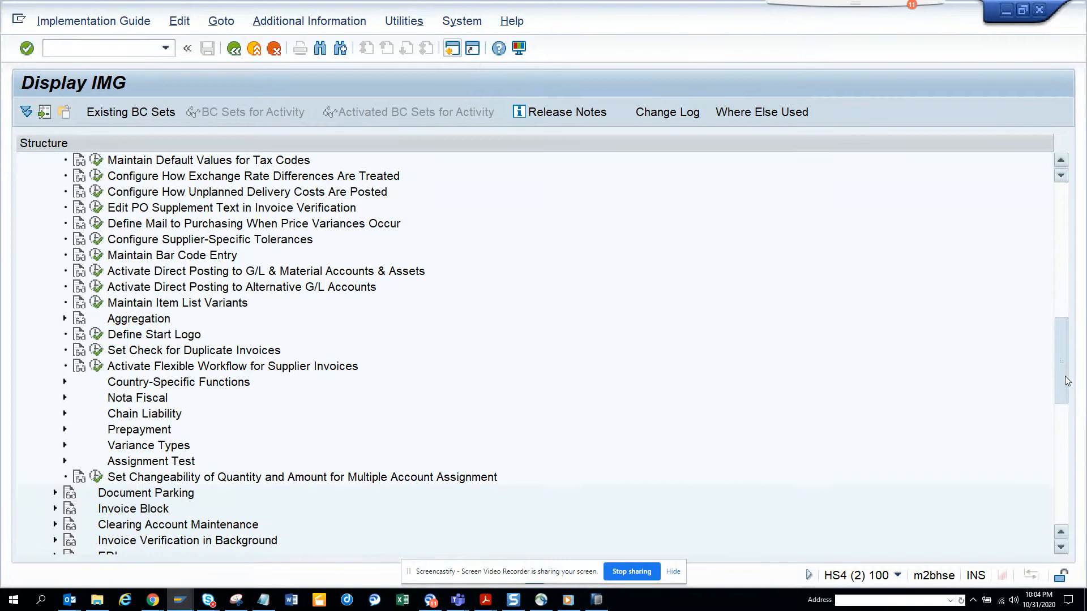
{"action": "scroll", "scroll_direction": "down", "scroll_amount": 3}
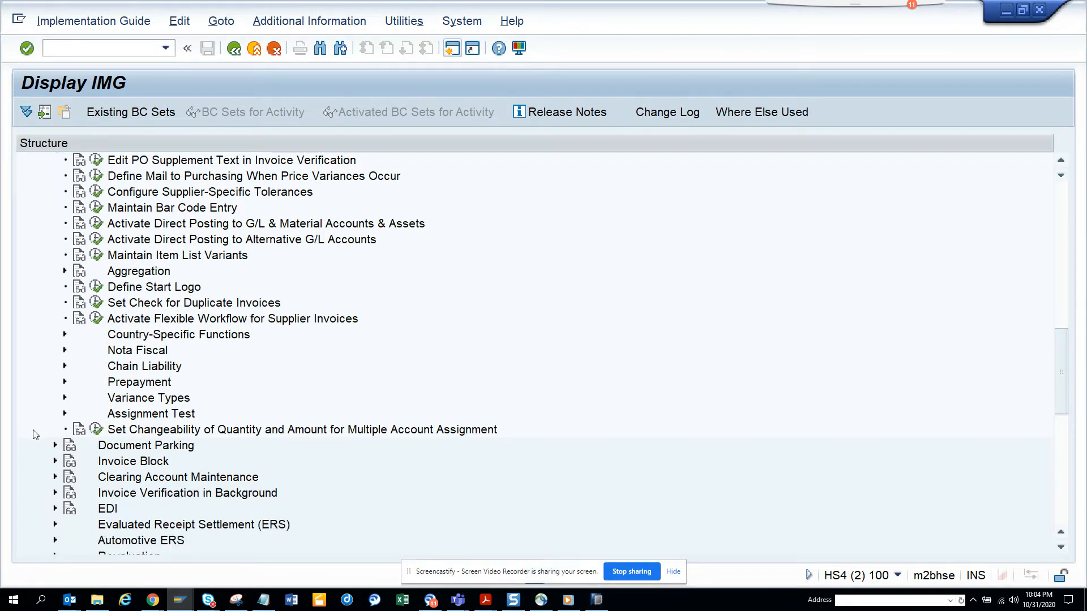
{"action": "left_click", "coordinate": [56, 462]}
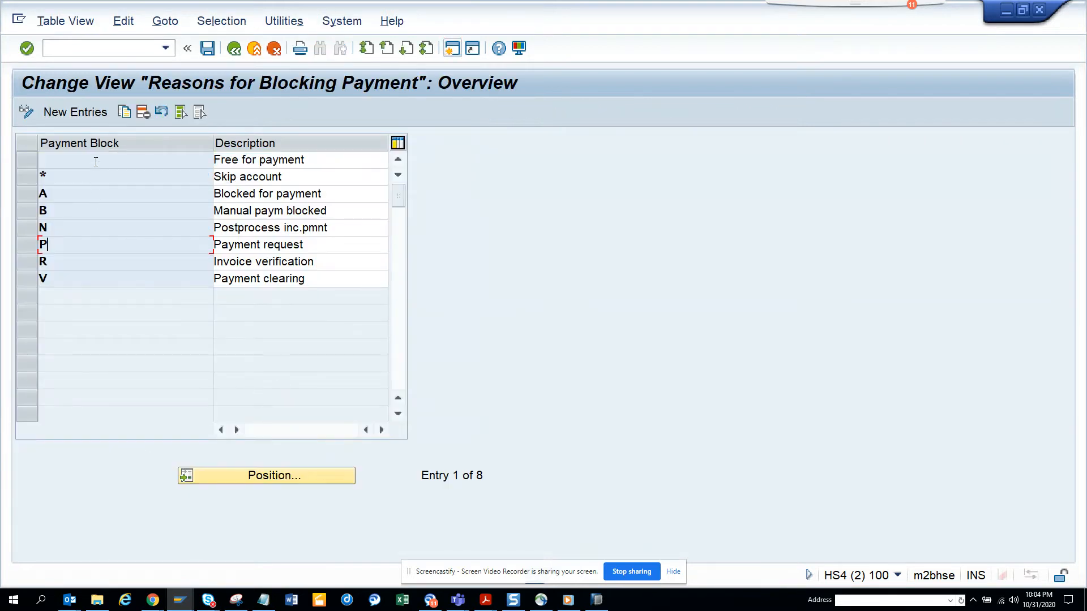
Add new entry C with description 'Credit Block' and save it under the customizing request.
{"action": "left_click", "coordinate": [74, 111]}
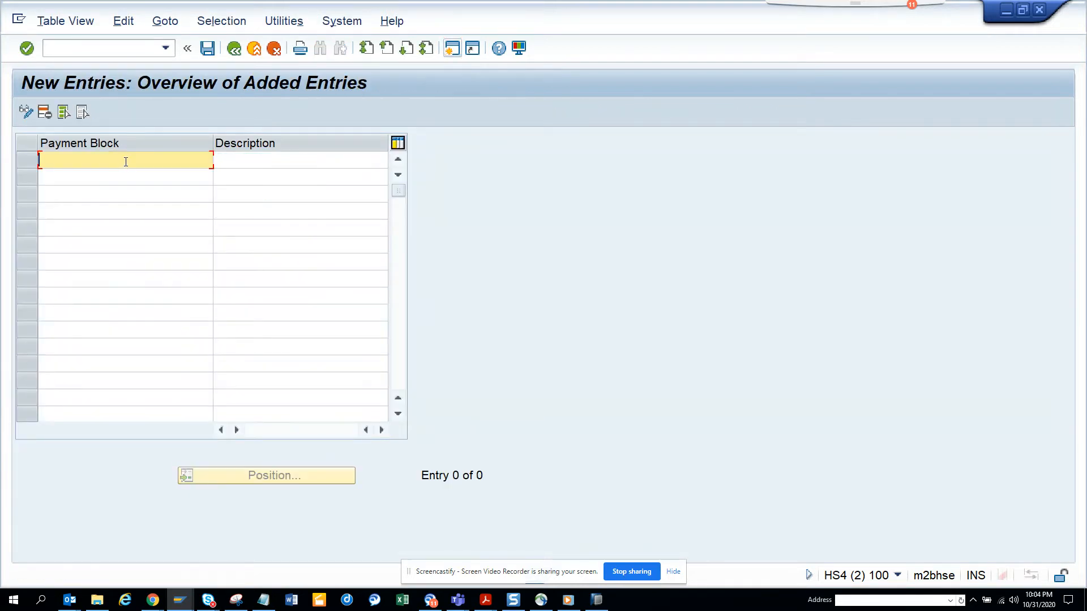
{"action": "type", "text": "C"}
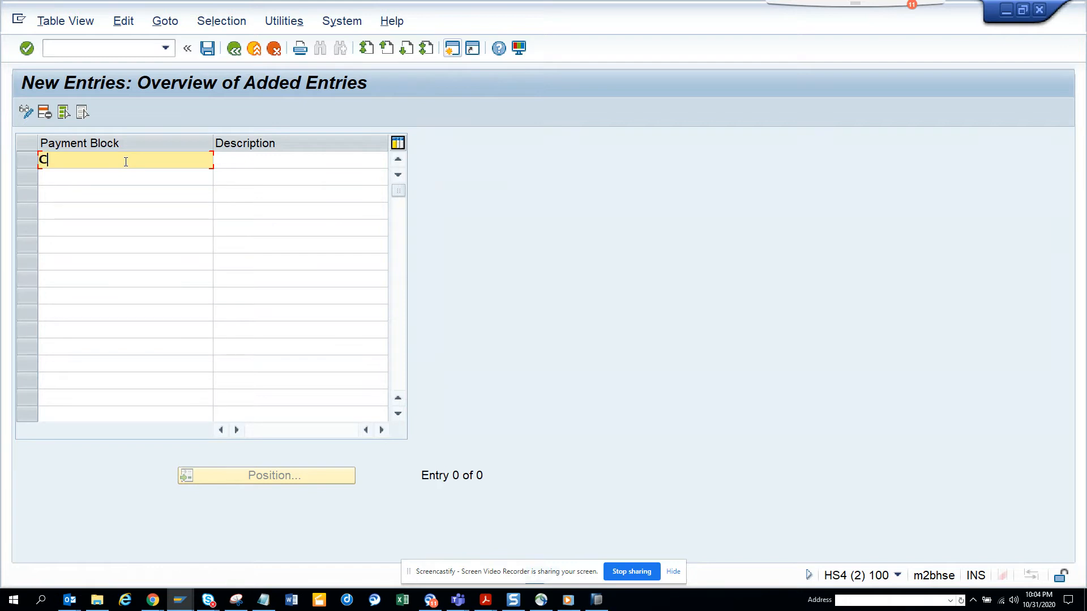
{"action": "type", "text": "Credit B"}
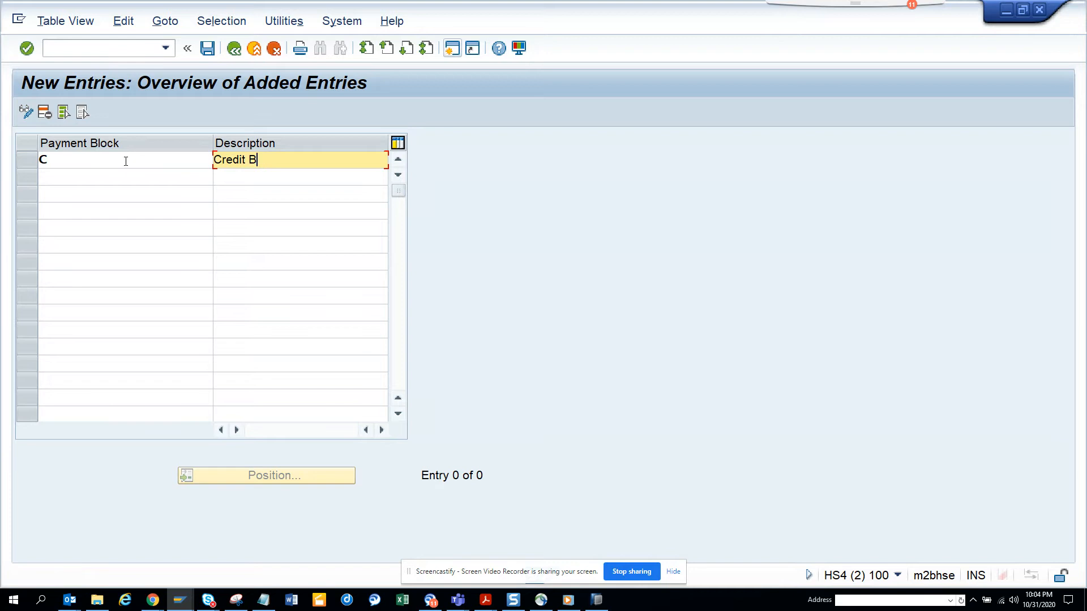
{"action": "type", "text": "lock"}
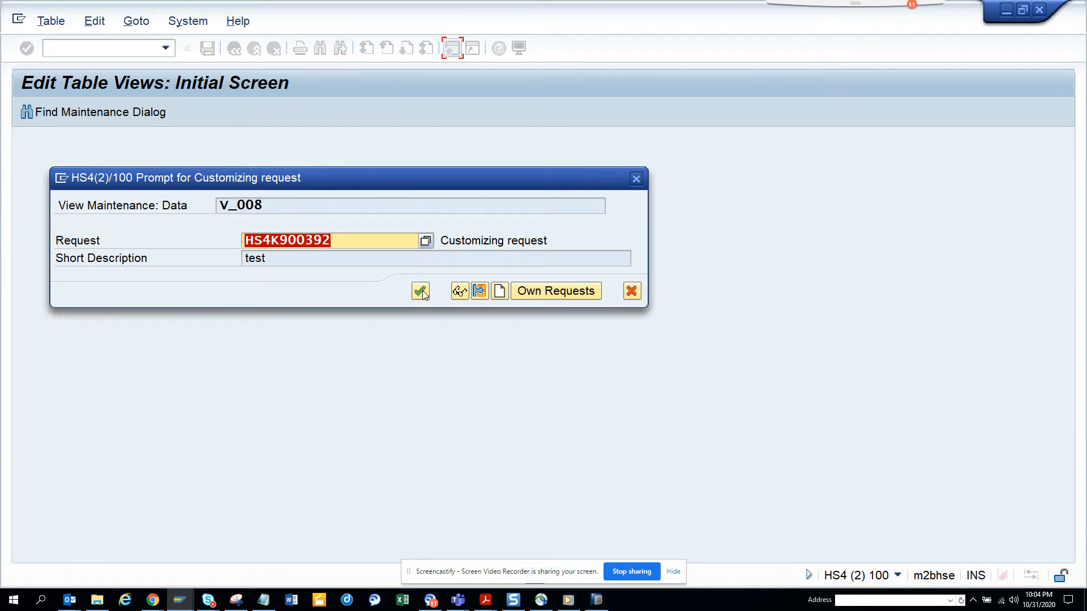
{"action": "left_click", "coordinate": [420, 291]}
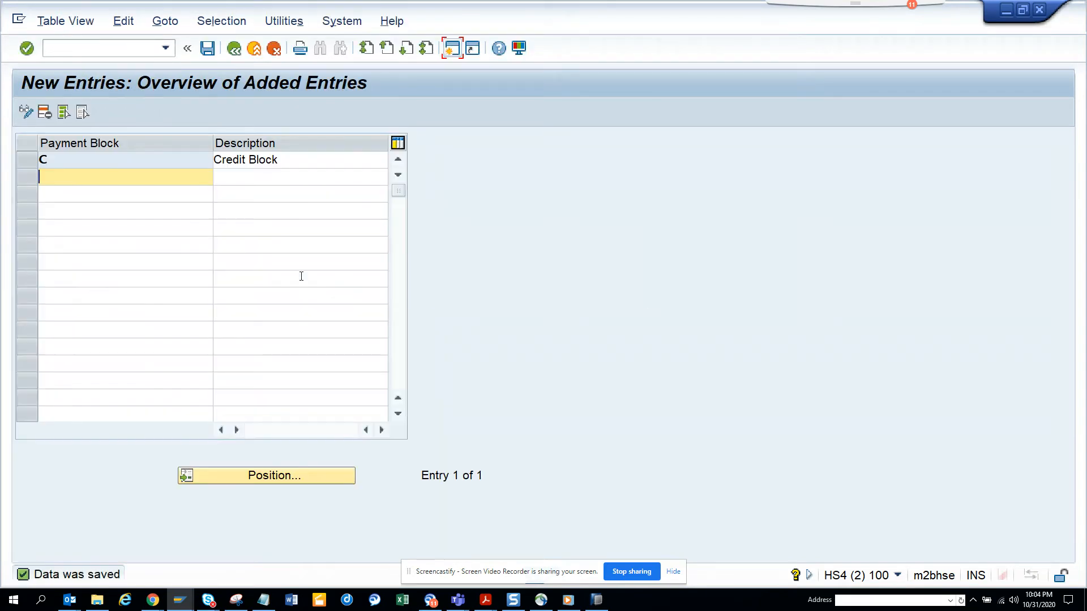
{"action": "key", "text": "alt+tab"}
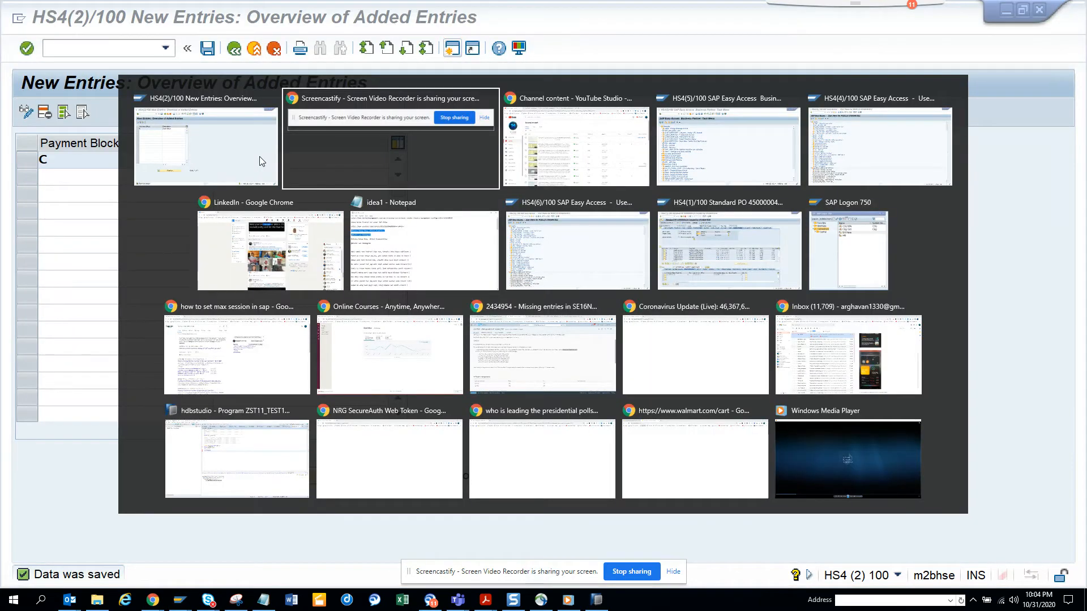
Run the MIR5 invoice search in the other session to list the posted invoice documents.
{"action": "left_click", "coordinate": [728, 145]}
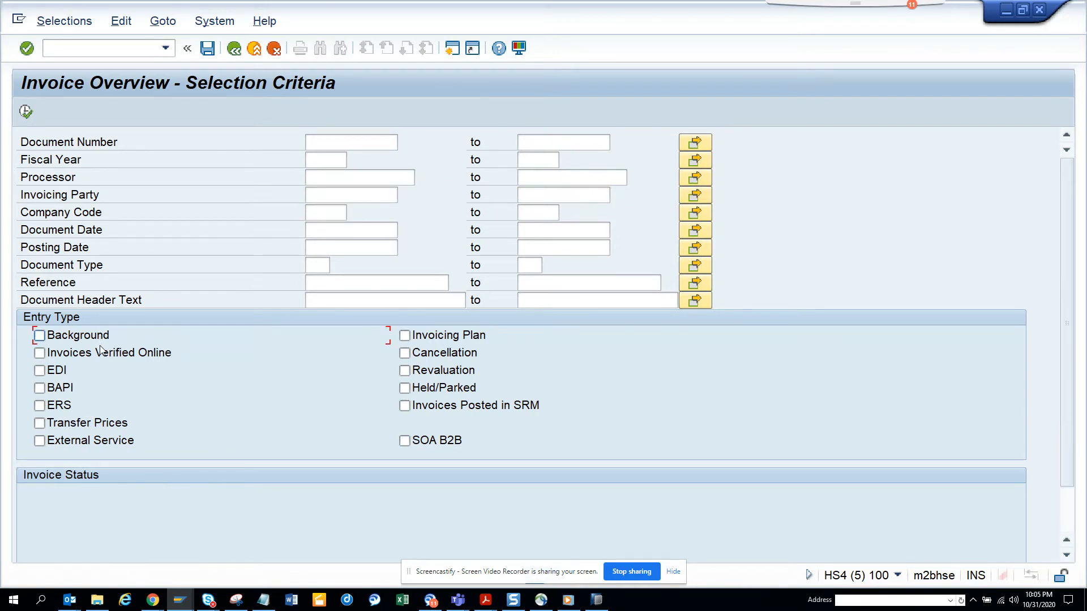
{"action": "left_click", "coordinate": [40, 354]}
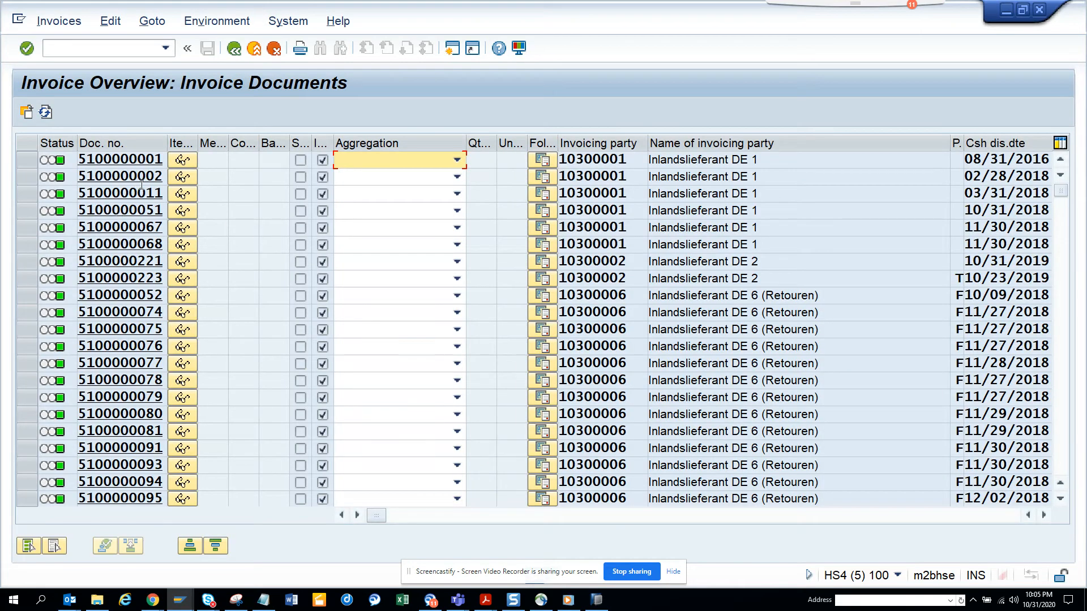
{"action": "double_click", "coordinate": [120, 176]}
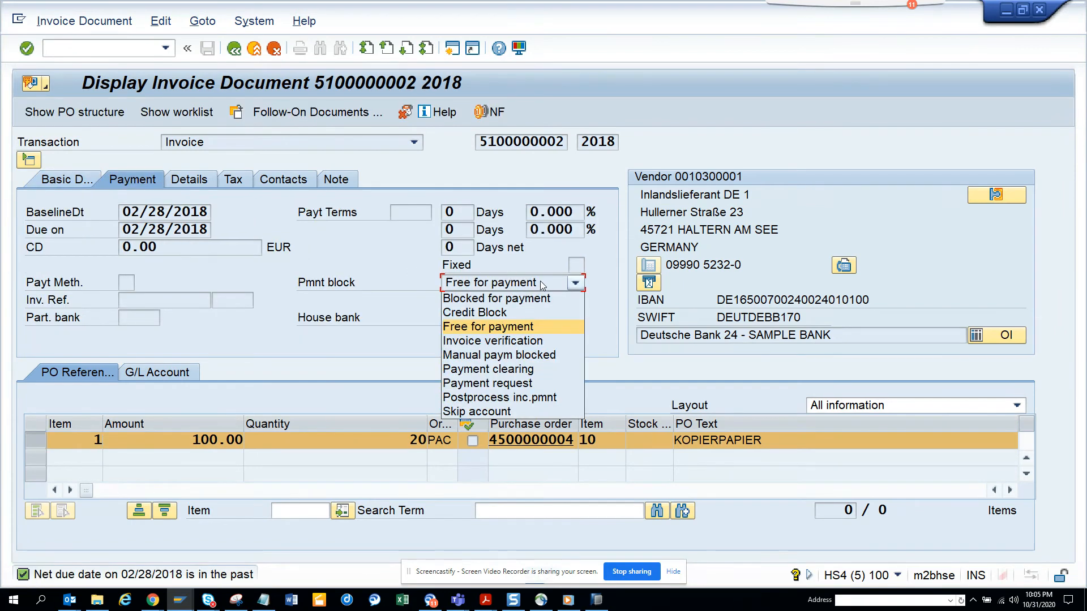
{"action": "mouse_move", "coordinate": [484, 313]}
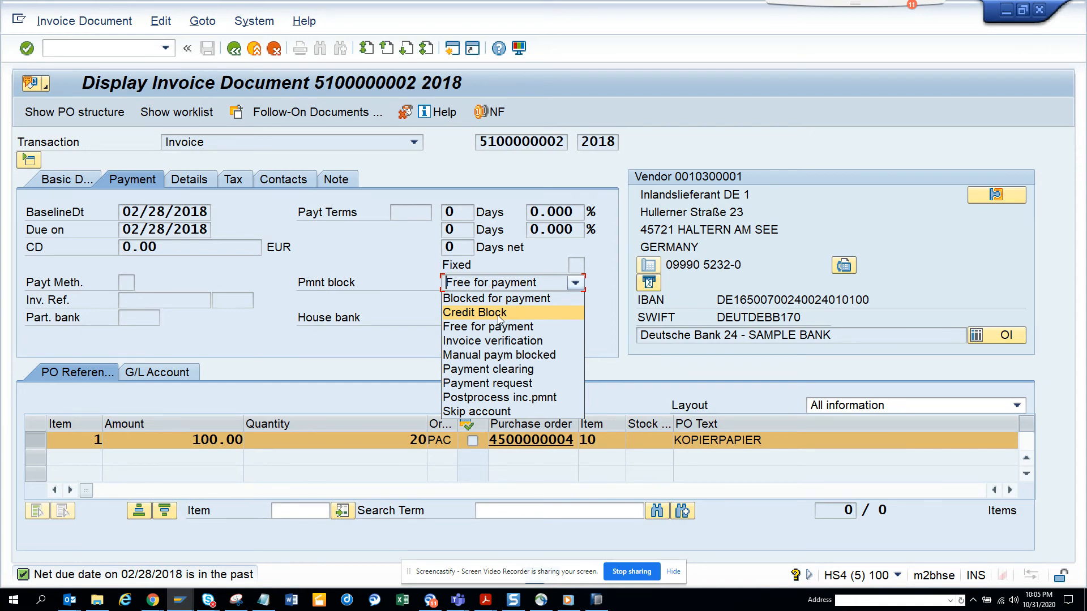
{"action": "mouse_move", "coordinate": [501, 312]}
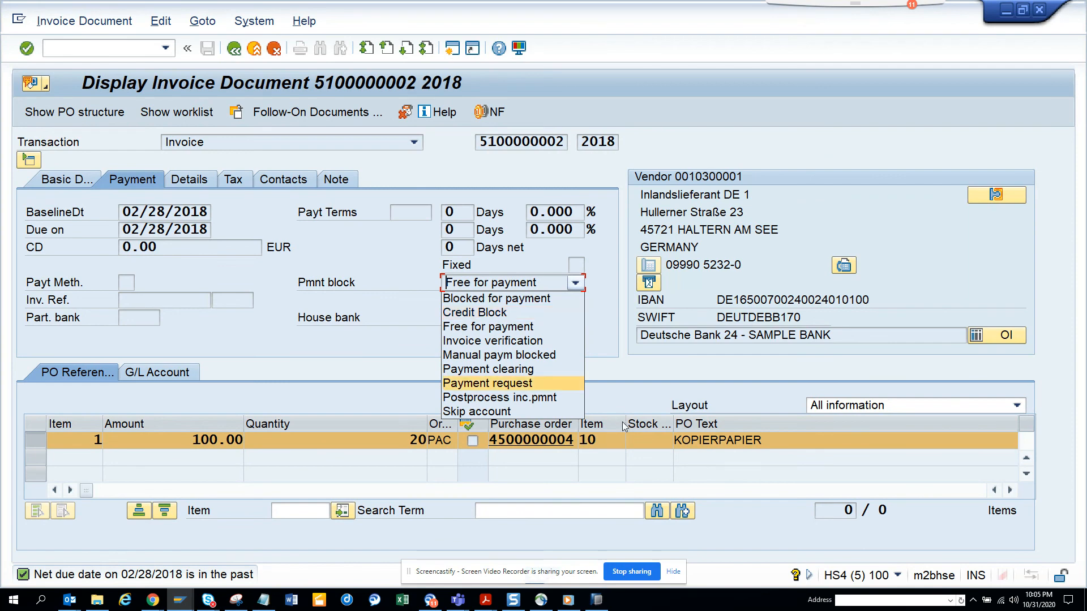
{"action": "mouse_move", "coordinate": [642, 566]}
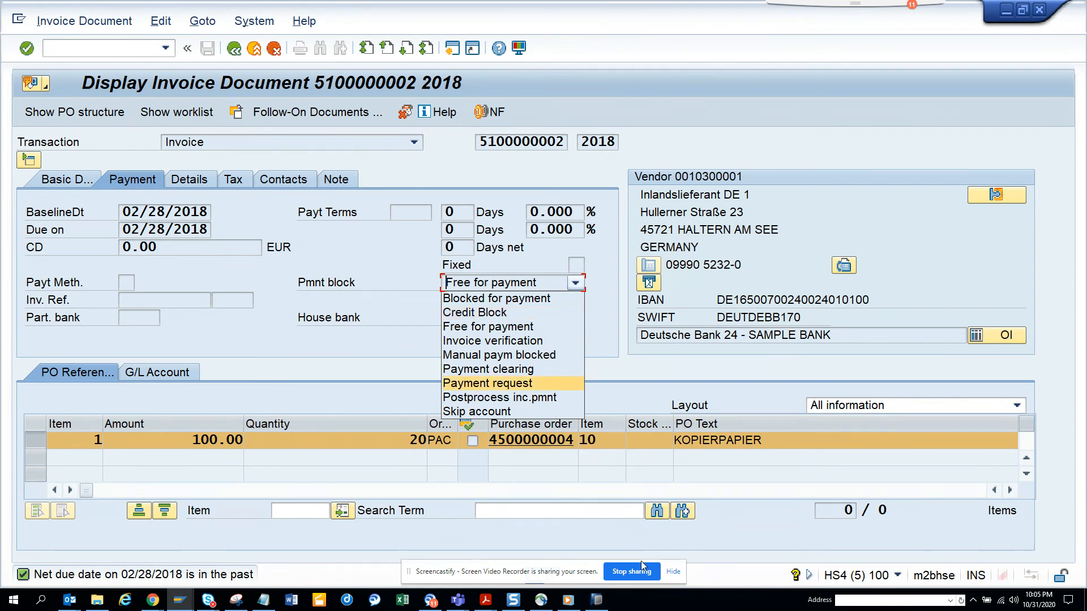